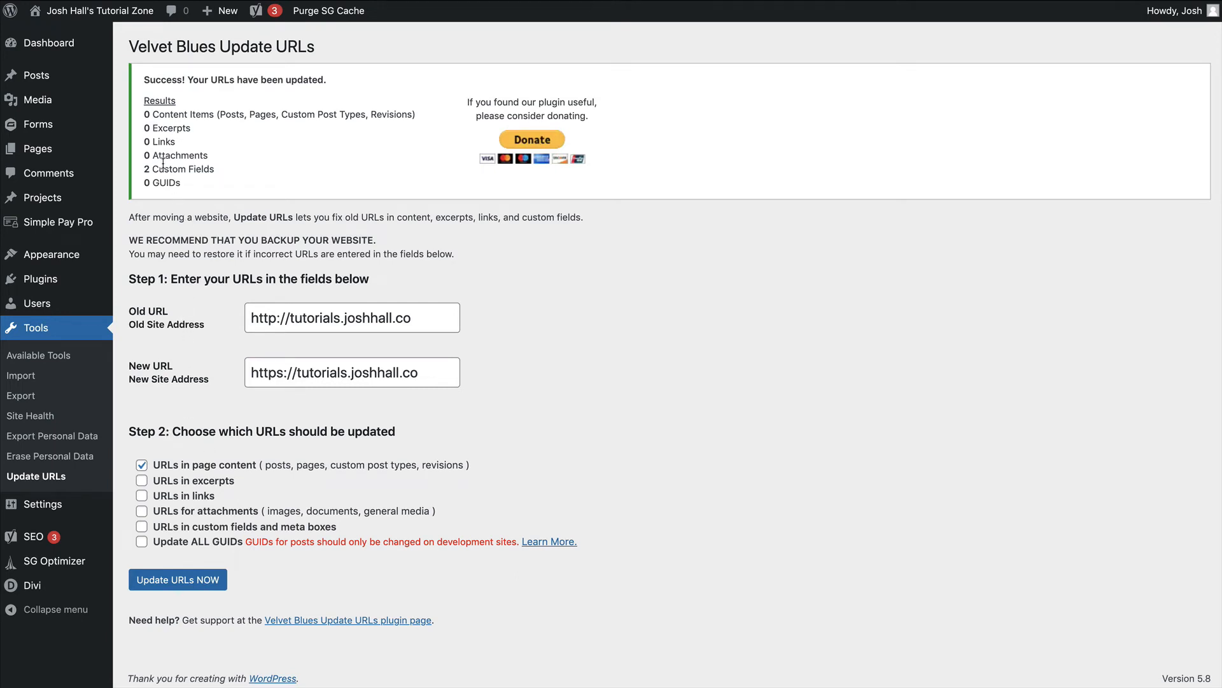
mouse_move(283, 376)
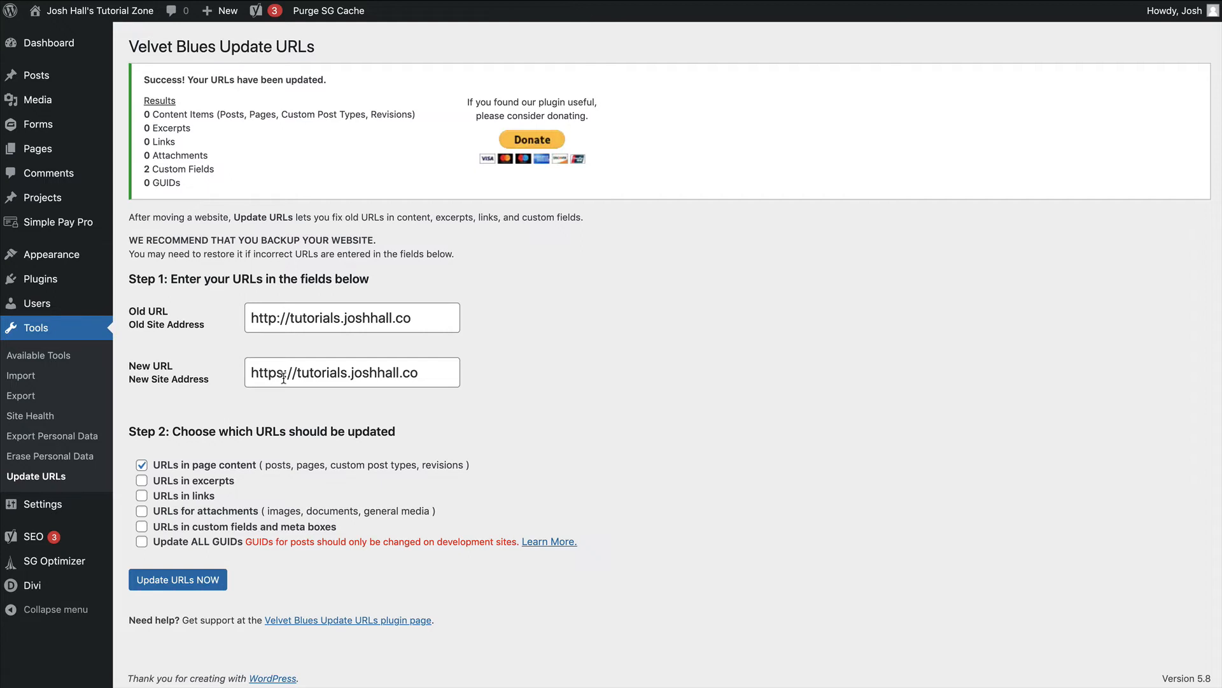
mouse_move(381, 240)
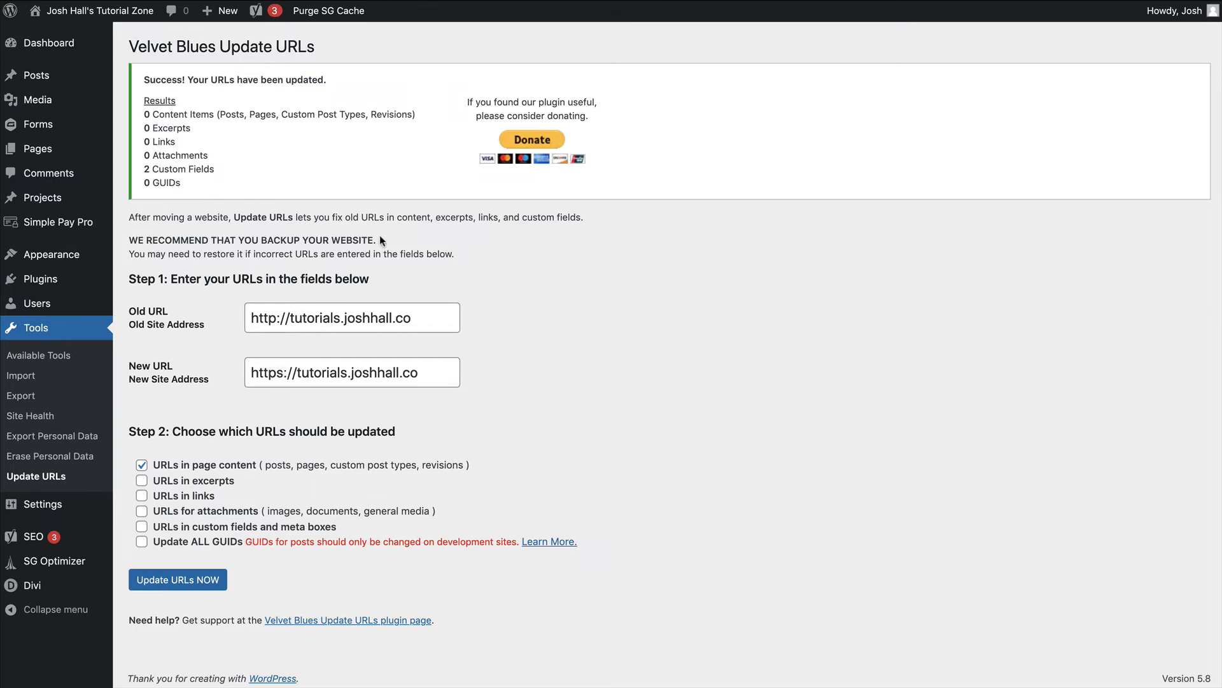